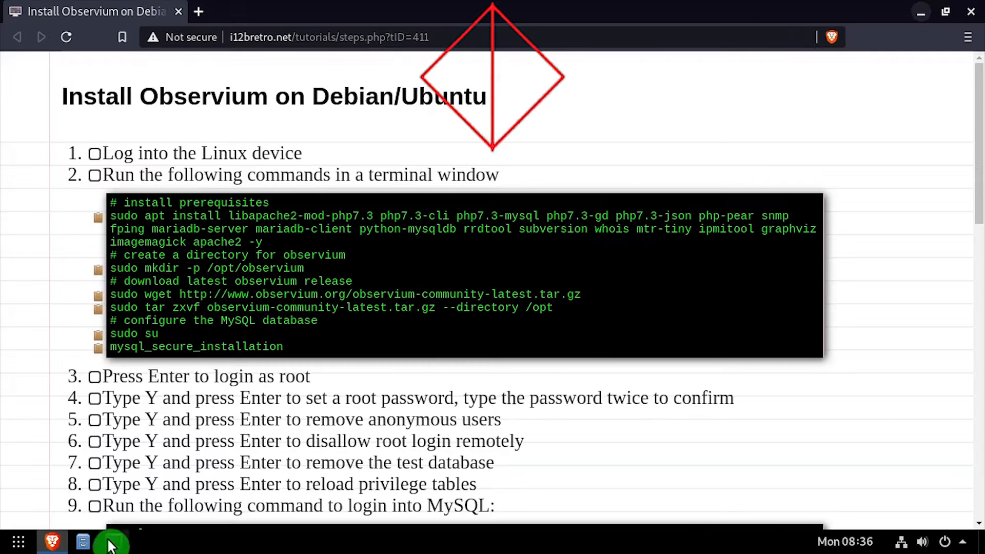
- Copy the tutorial's apt install command and run it in a terminal to install the prerequisites
click(112, 542)
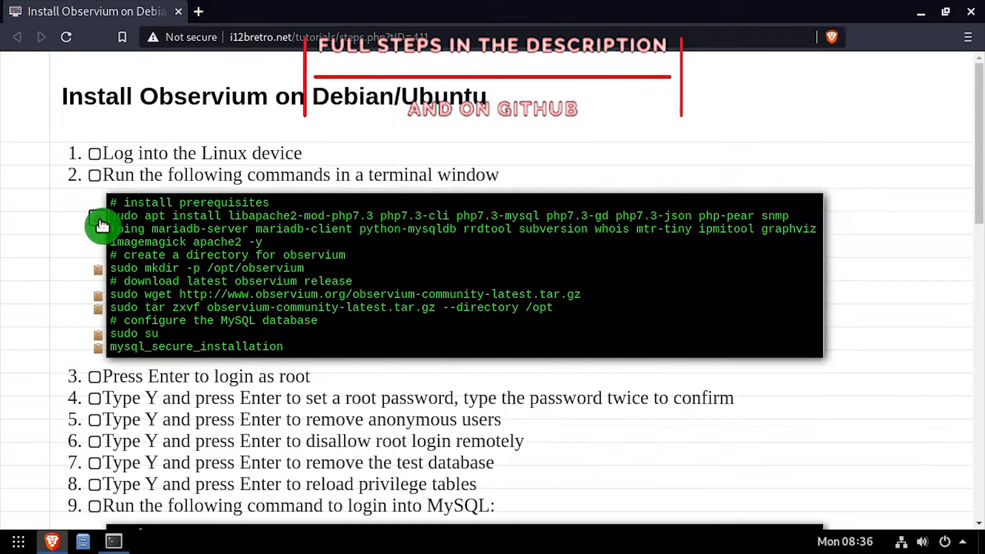
click(113, 540)
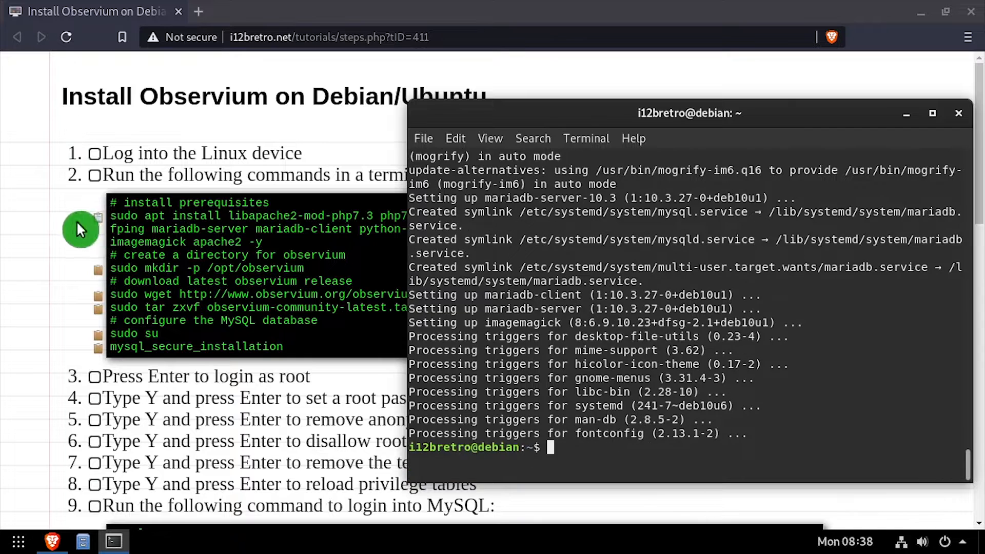
- Make /opt/observium, then run mysql_secure_installation and answer y to its prompts
text(sudo mkdir -p /opt/observium)
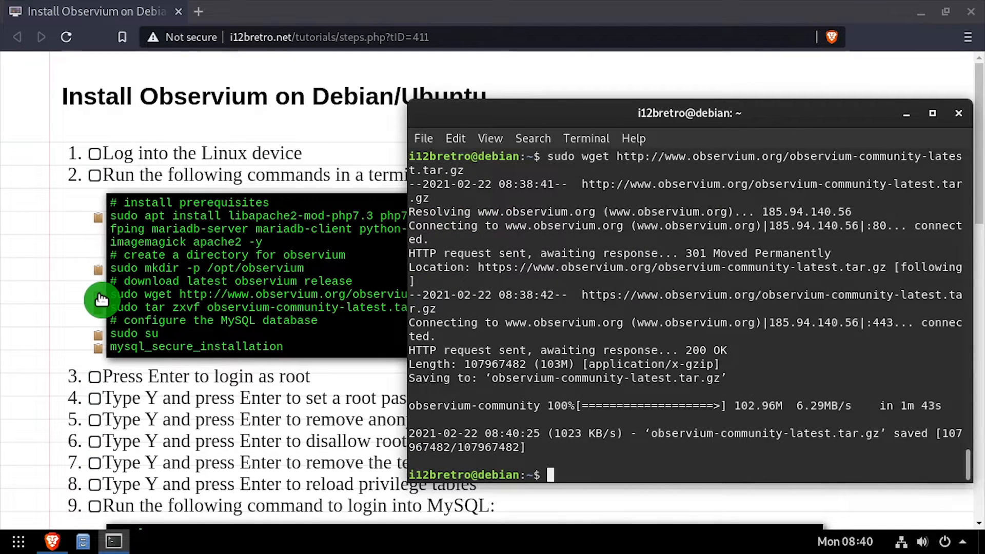
mouse_move(103, 313)
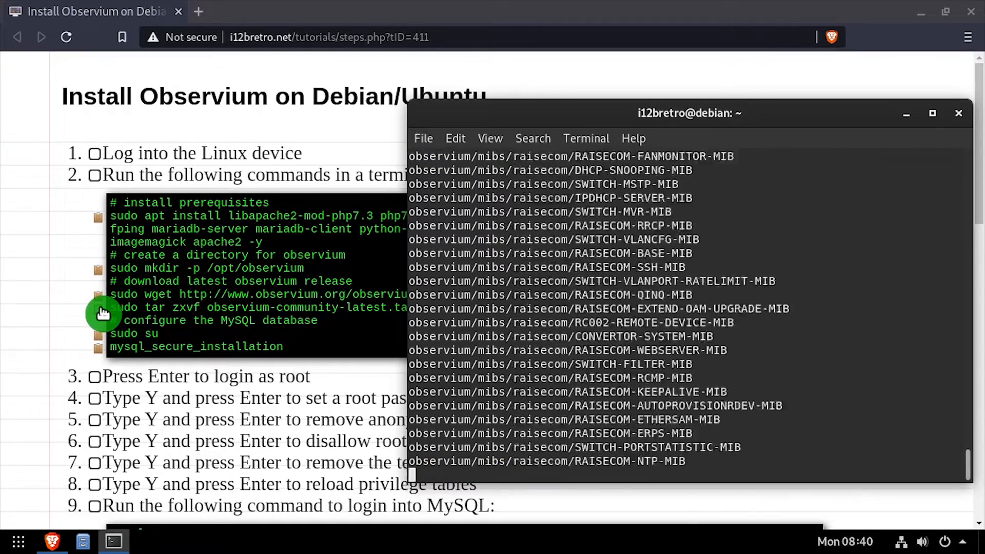
text(sudo su)
text(mysql)
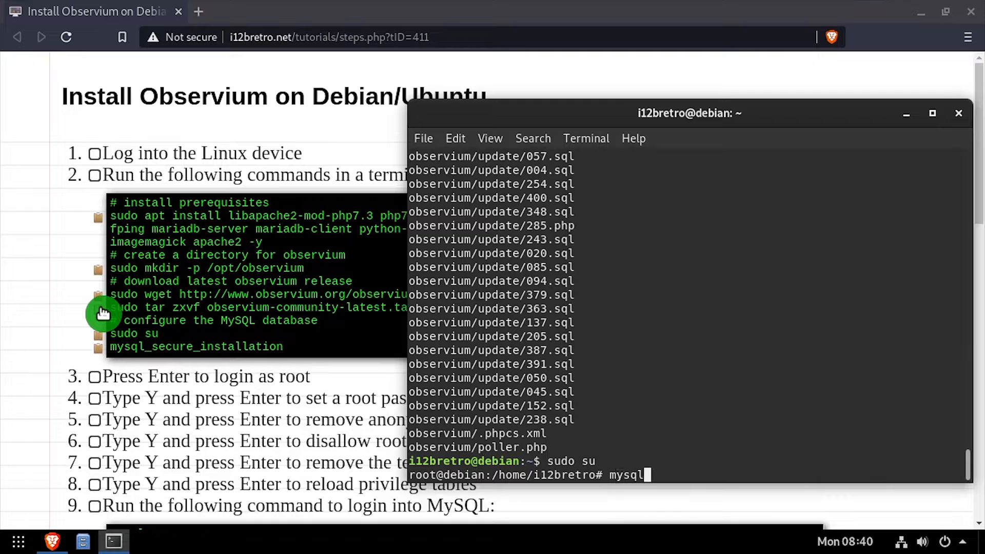
key(Return)
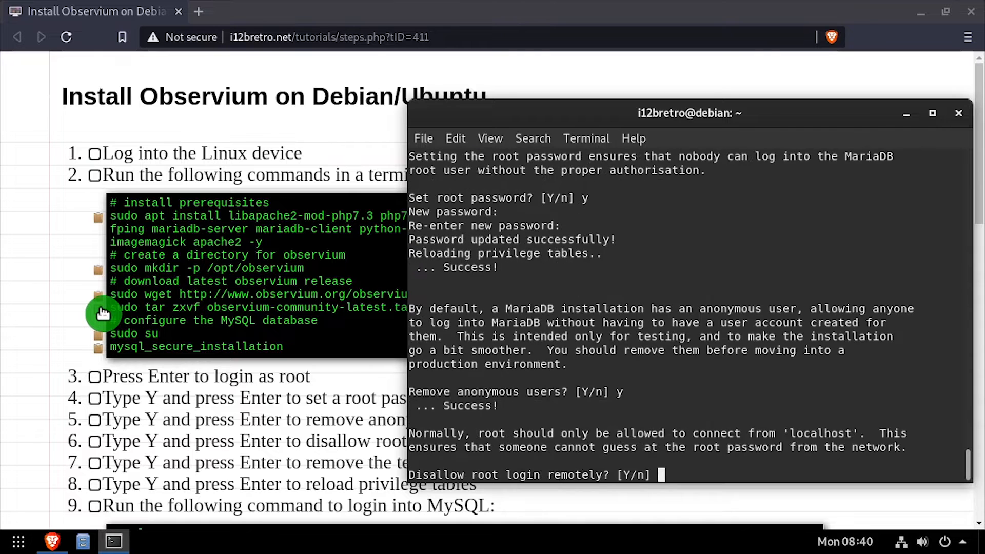
text(y)
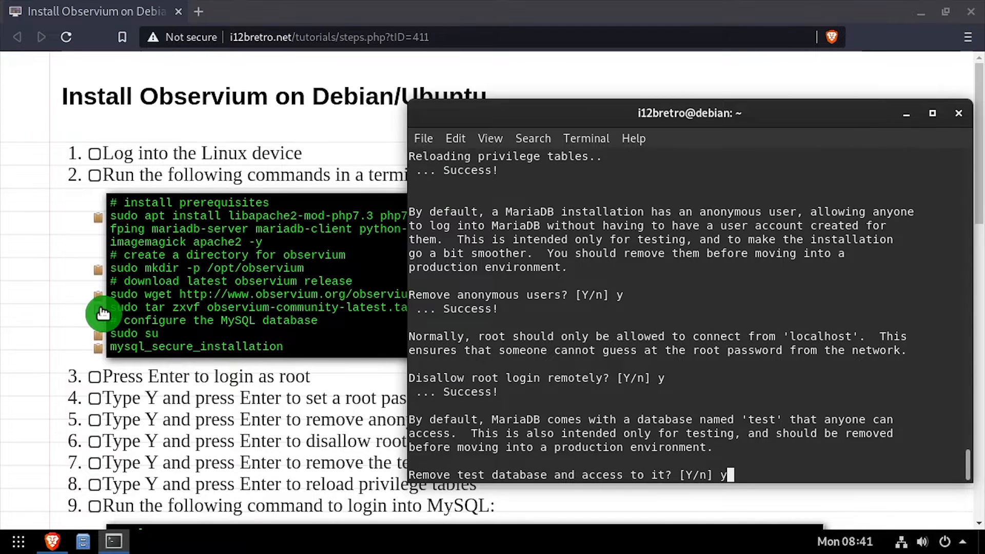
key(Return)
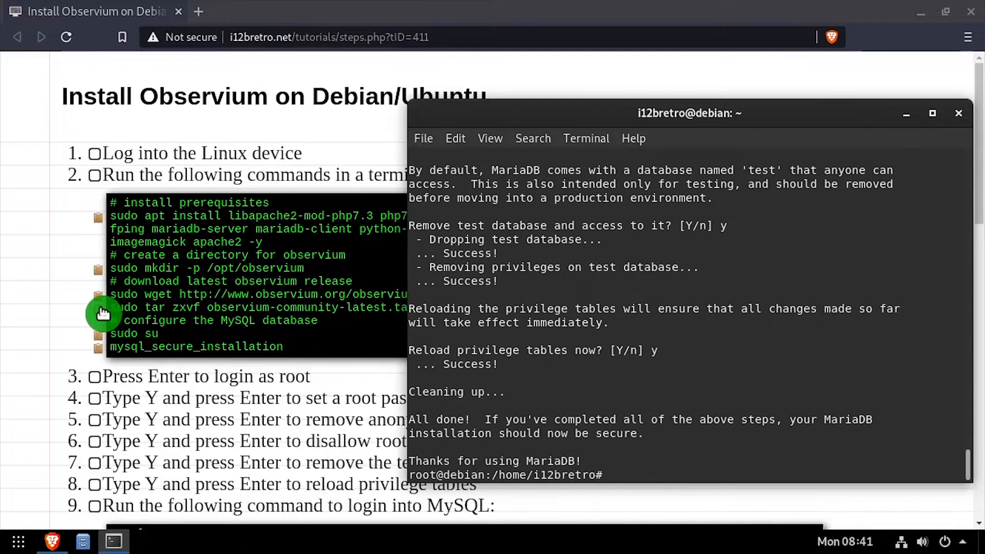
- Log into MariaDB as root with mysql -u root -p to create the observium database and user
text(mysql -u)
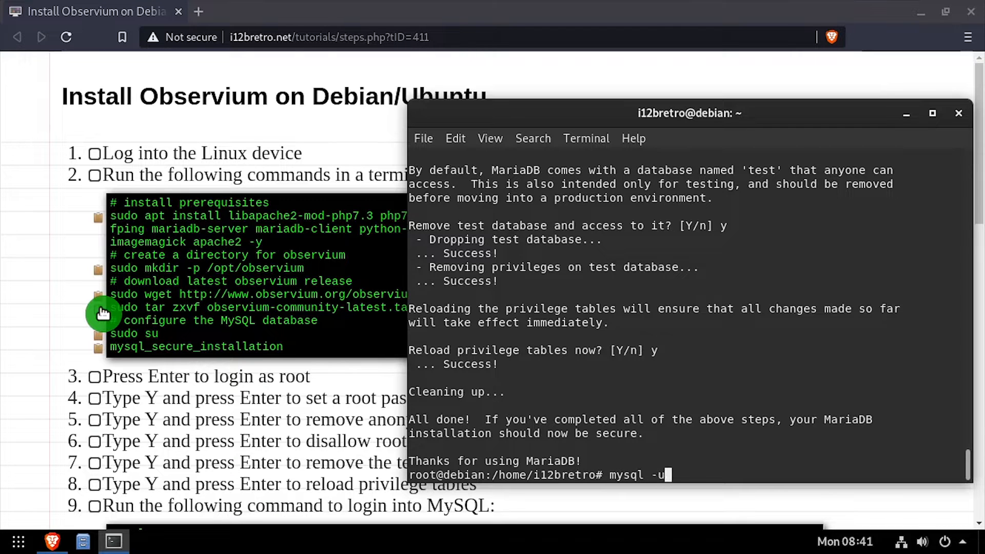
text(root -p)
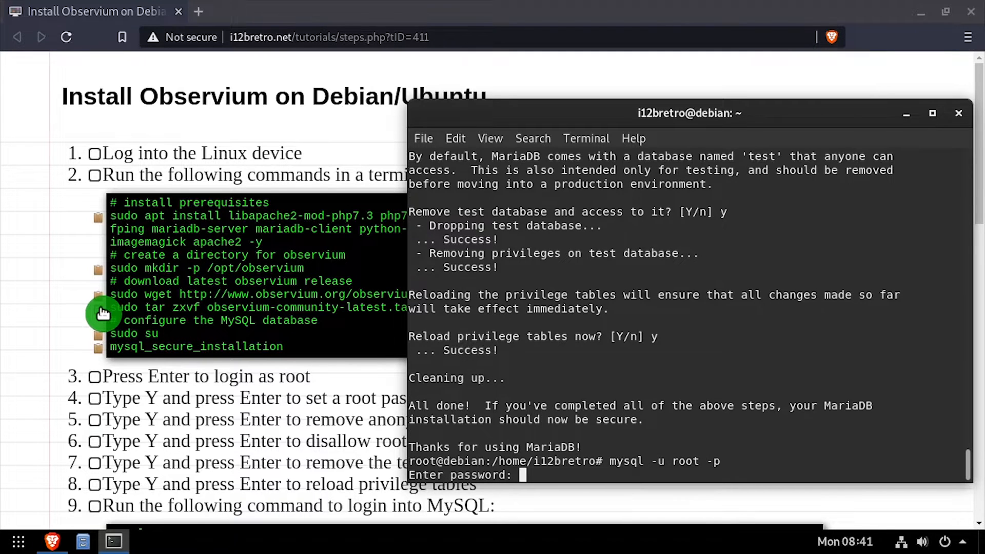
key(Return)
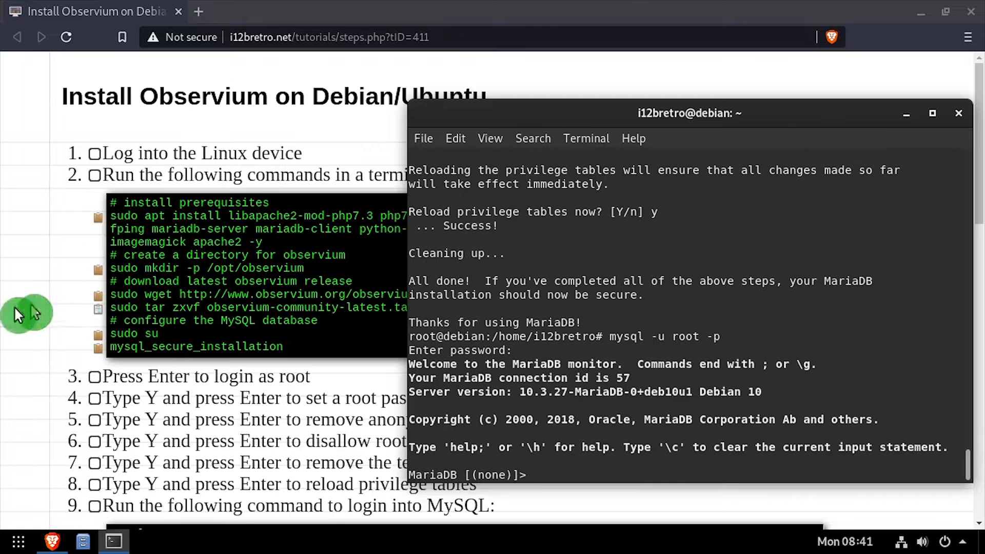
scroll(down, 3)
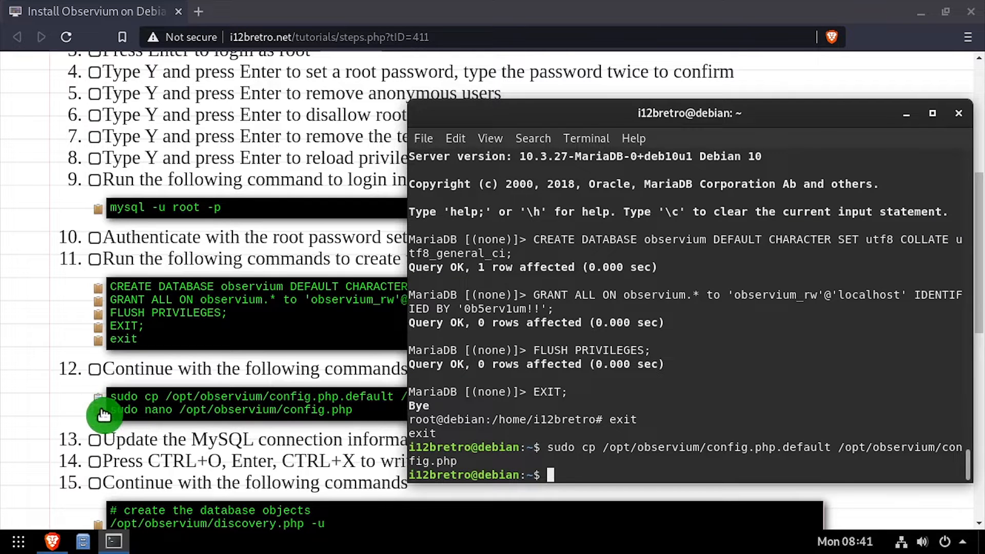
- Edit /opt/observium/config.php in nano to use the observium_rw credentials and save it
key(Return)
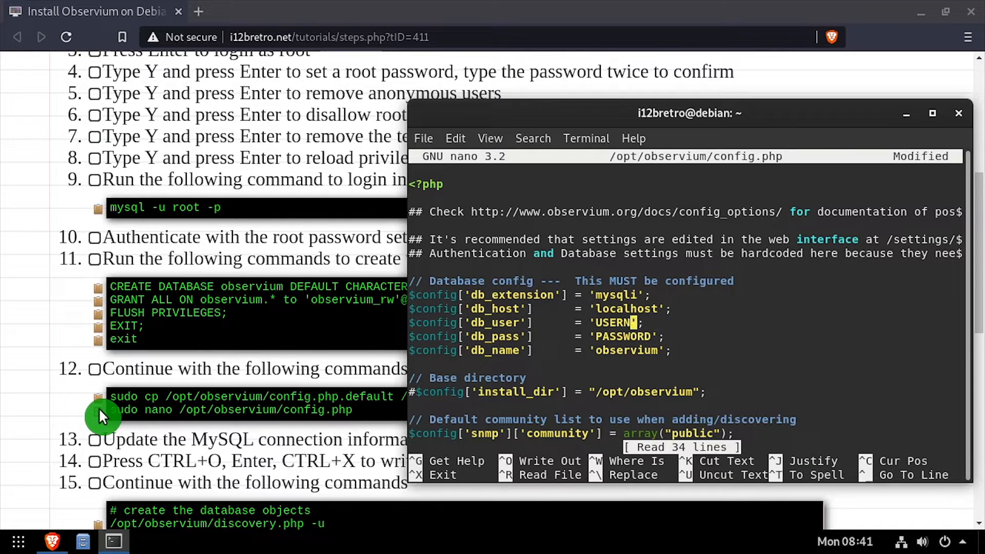
text(observium_rw)
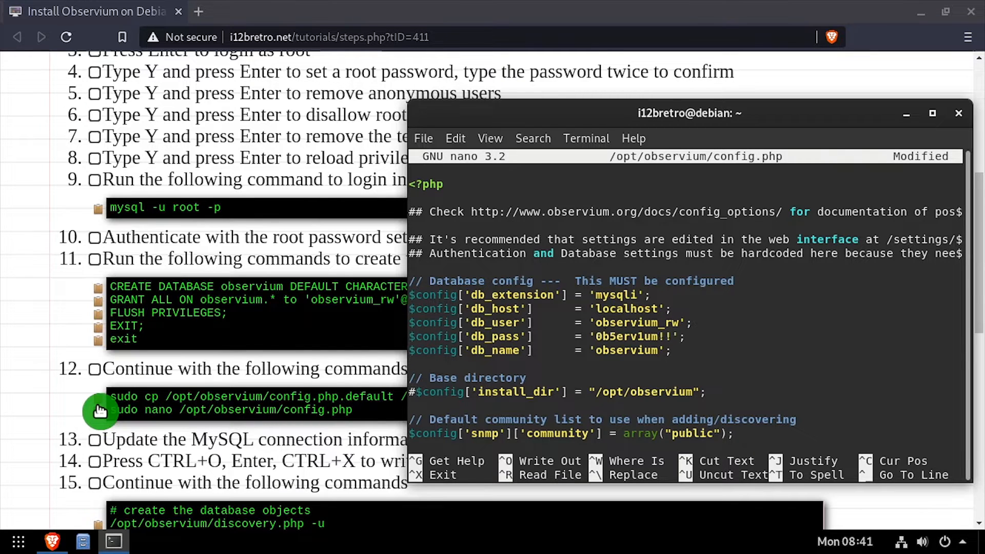
key(ctrl+o)
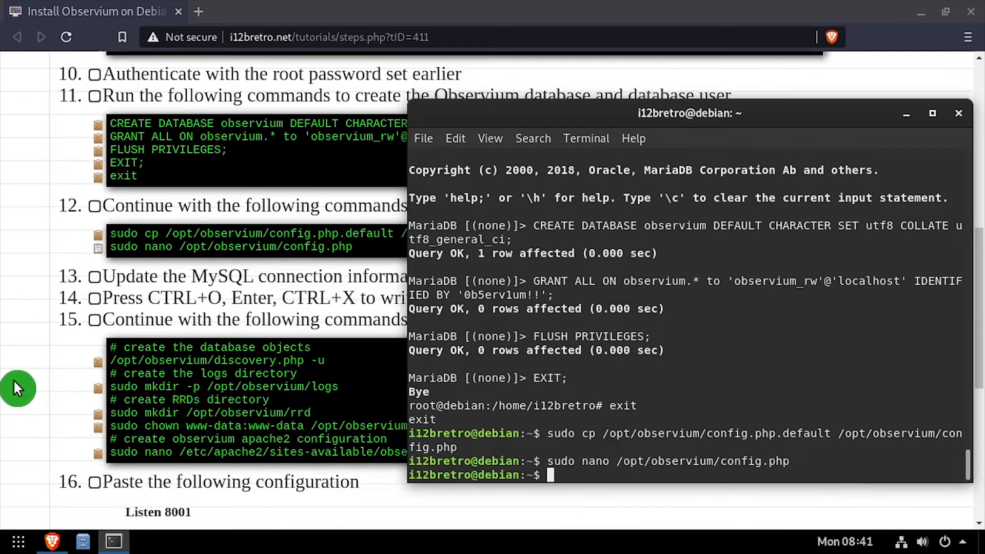
mouse_move(245, 346)
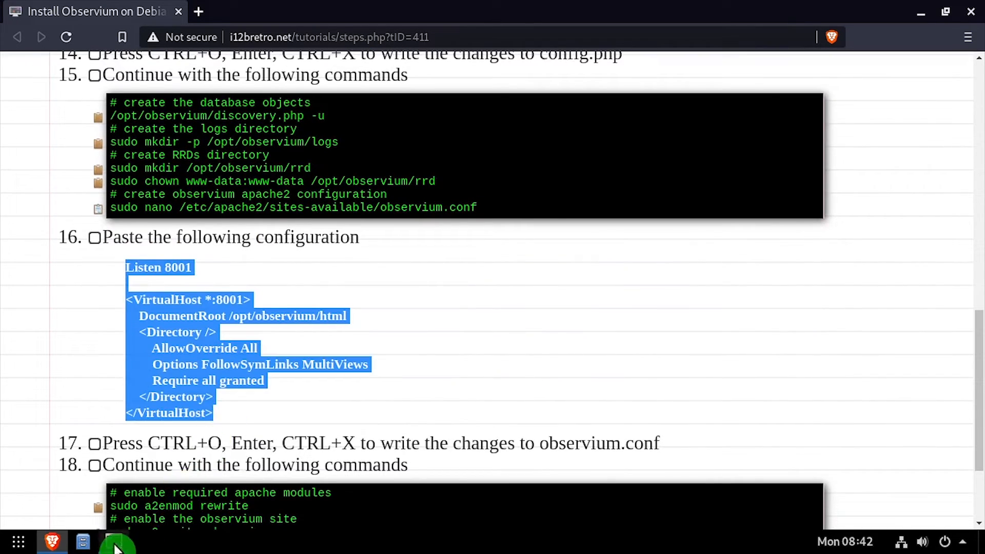
- Bring the terminal back in front to finish the observium.conf Apache site setup
click(114, 542)
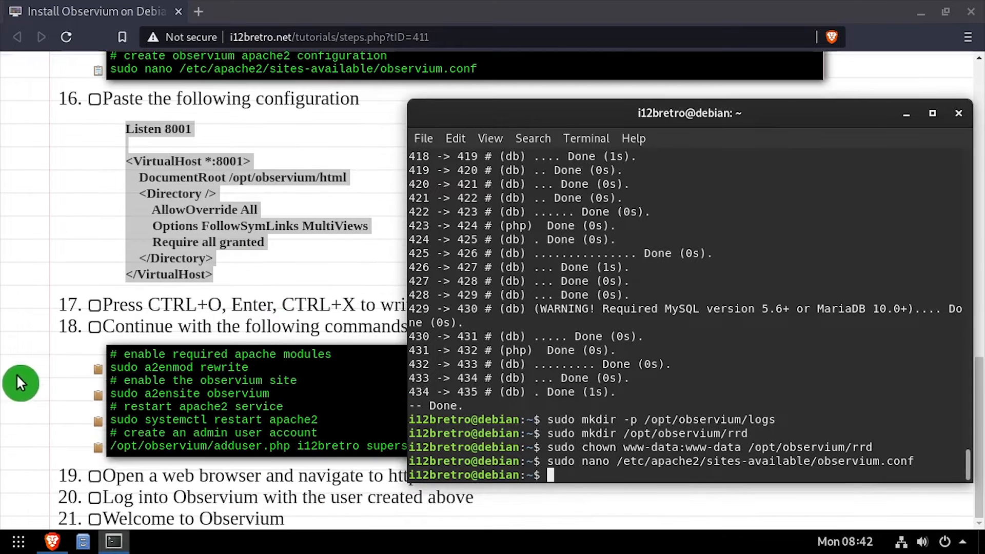
- Enable the rewrite module and add admin user i12bretro with level 10 via adduser.php
text(sudo a2enmod rewrite)
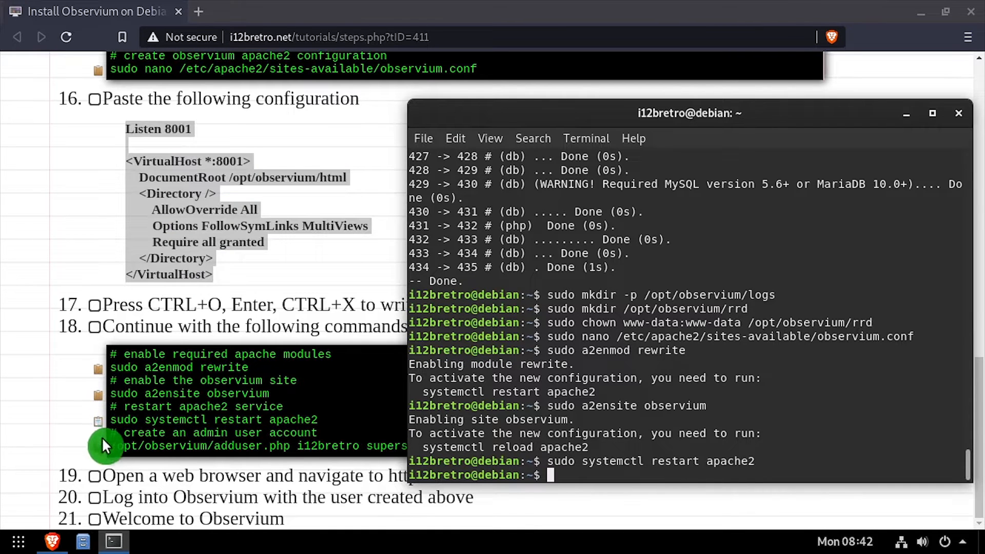
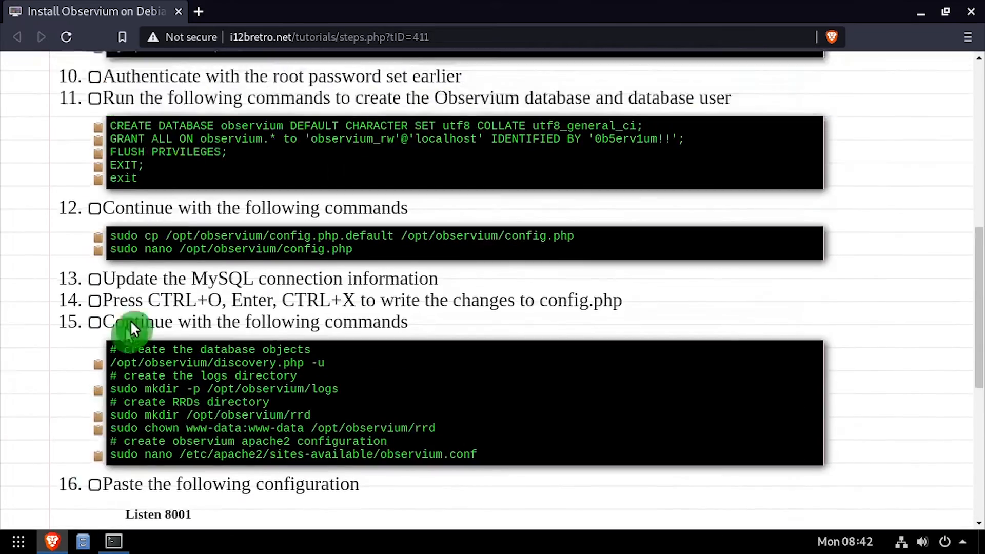
- Load the Observium login page on localhost in a new tab and enter username i12bretro
click(198, 11)
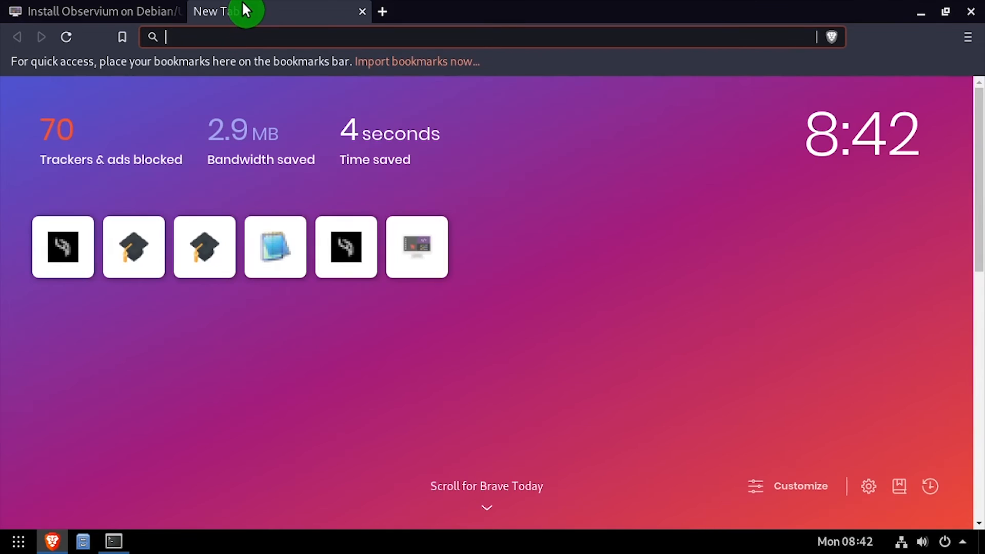
text(http://localhost:3000)
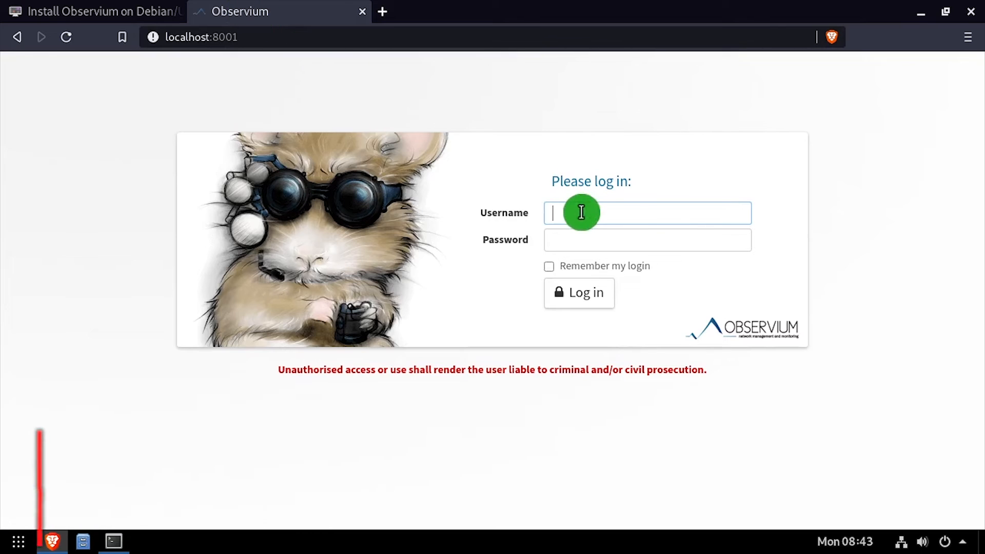
text(i12bretro)
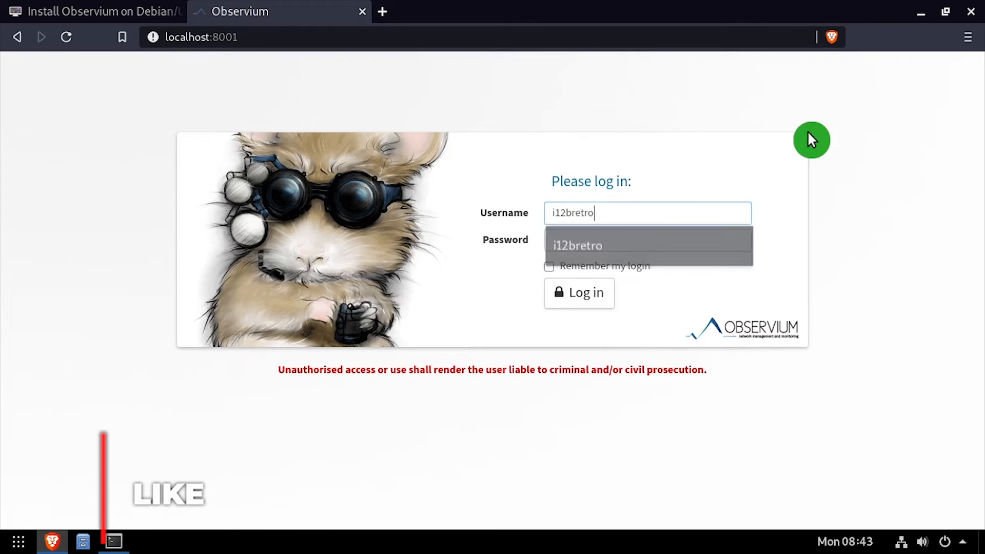